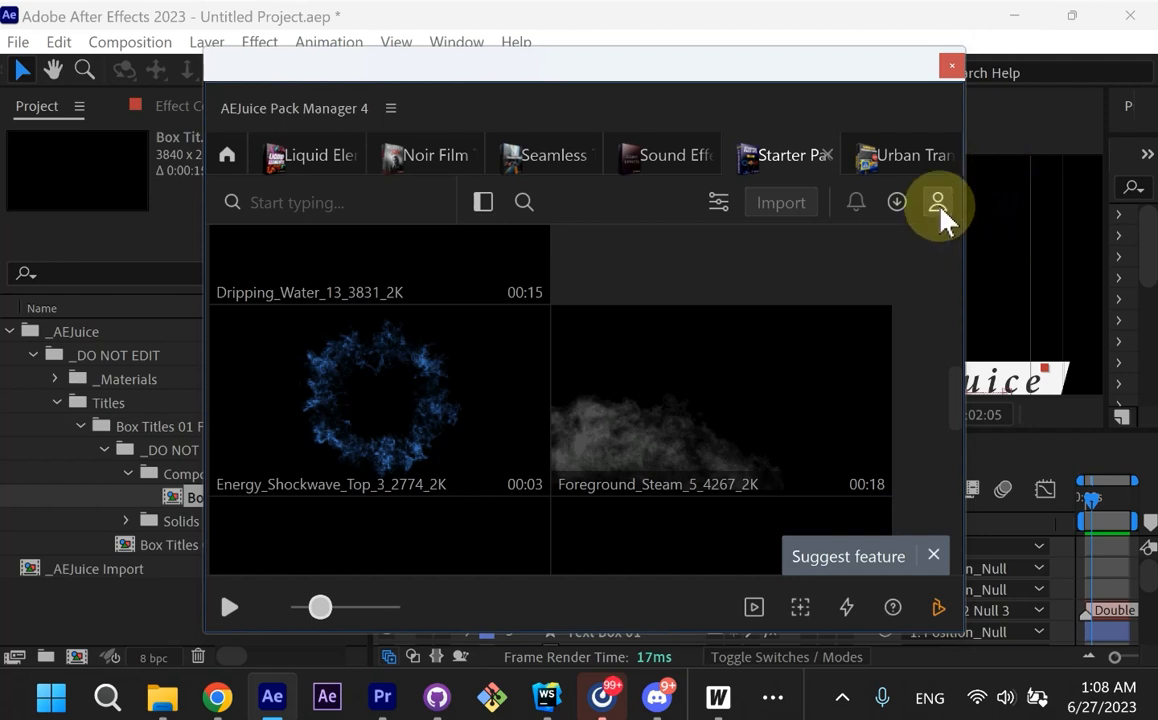
Step: Show the About window with version 23.06.1111 via the top-right profile icon
click(936, 202)
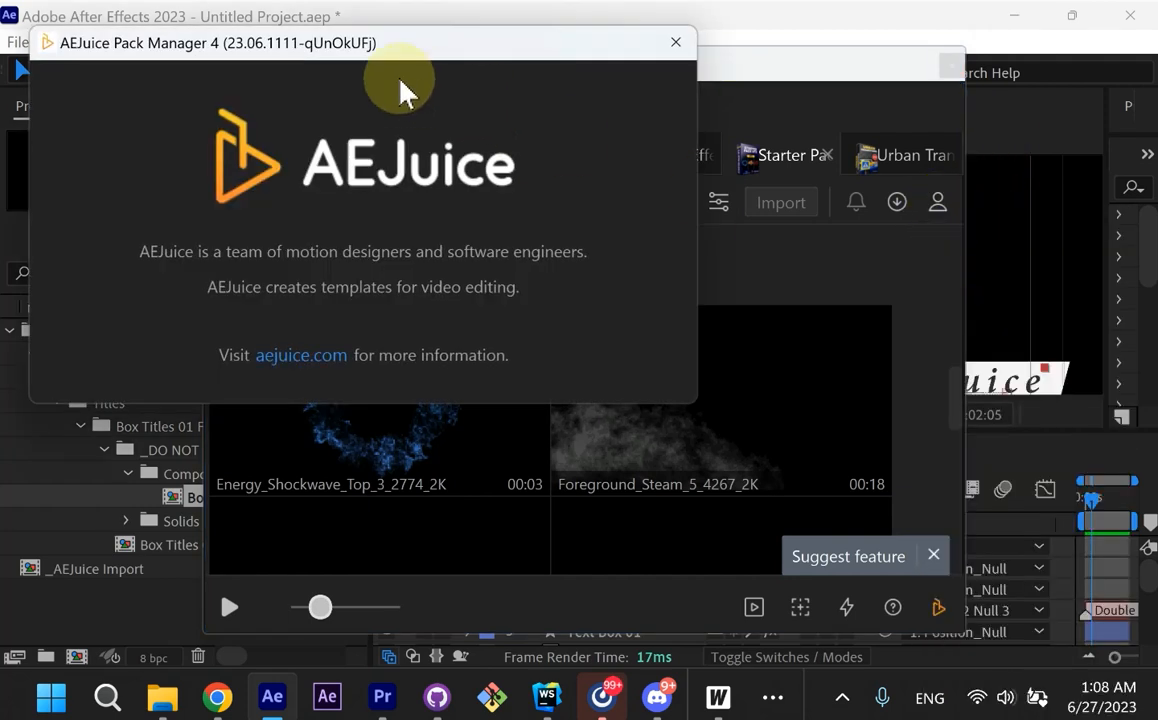
mouse_move(656, 84)
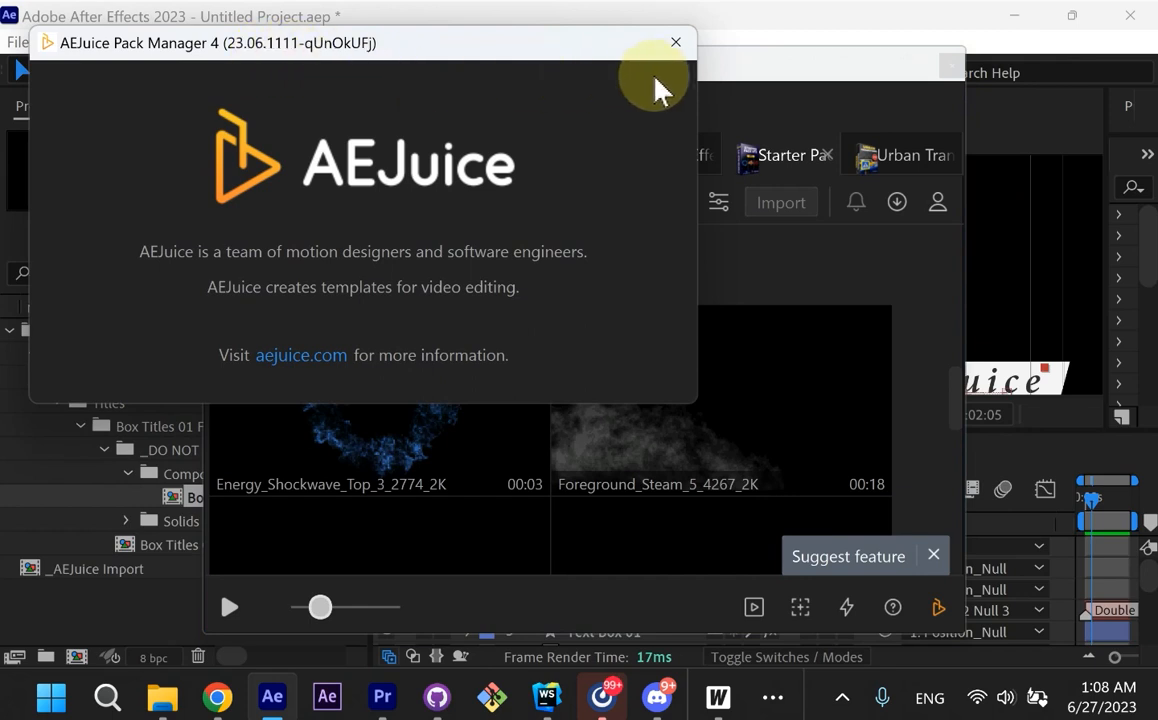
Step: Dismiss the About window and return to the asset library, hovering the bottom toolbar
click(676, 42)
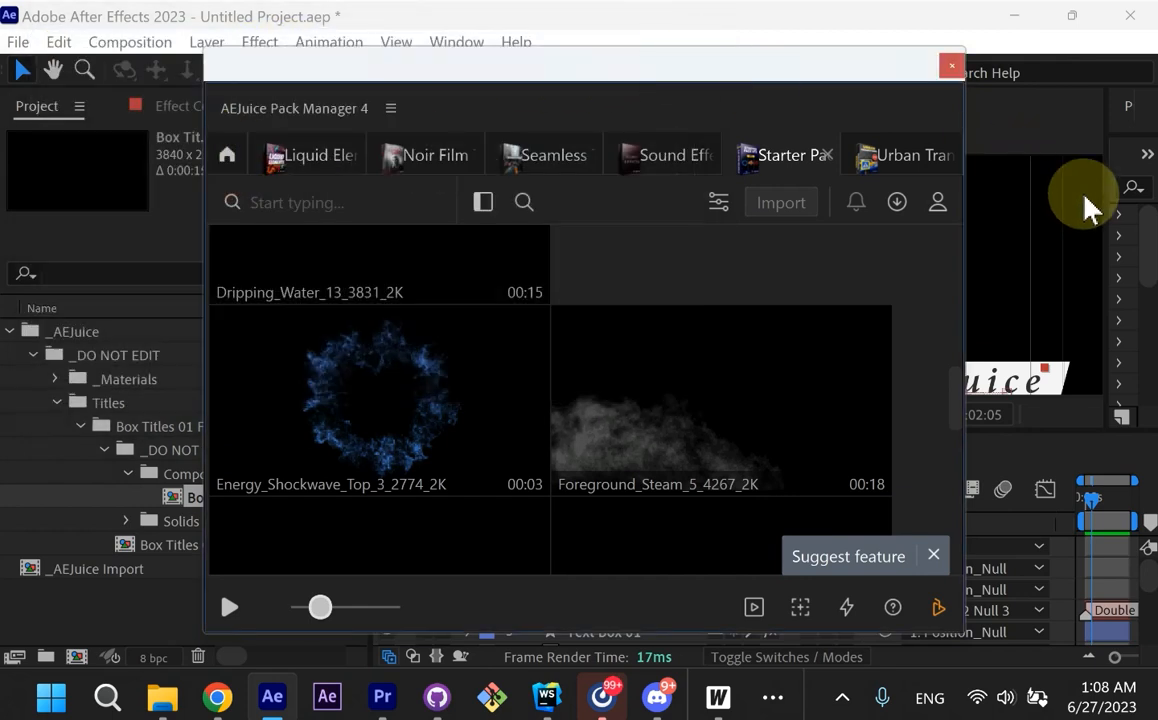
mouse_move(484, 616)
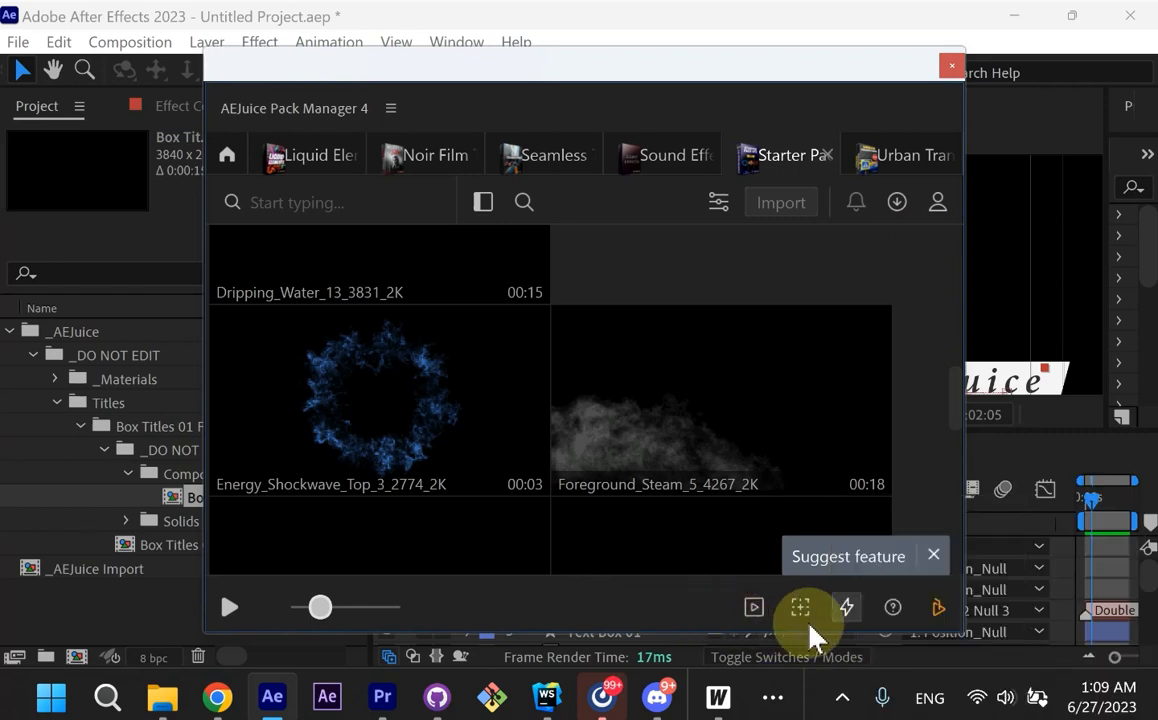
mouse_move(940, 610)
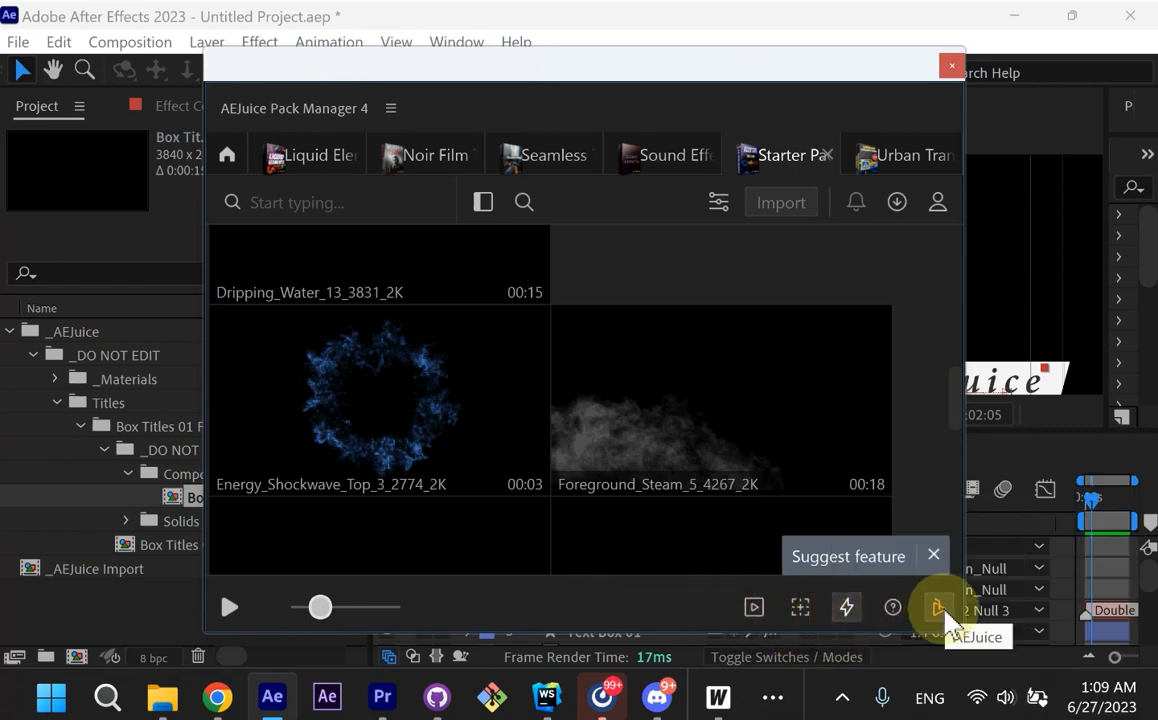
click(940, 608)
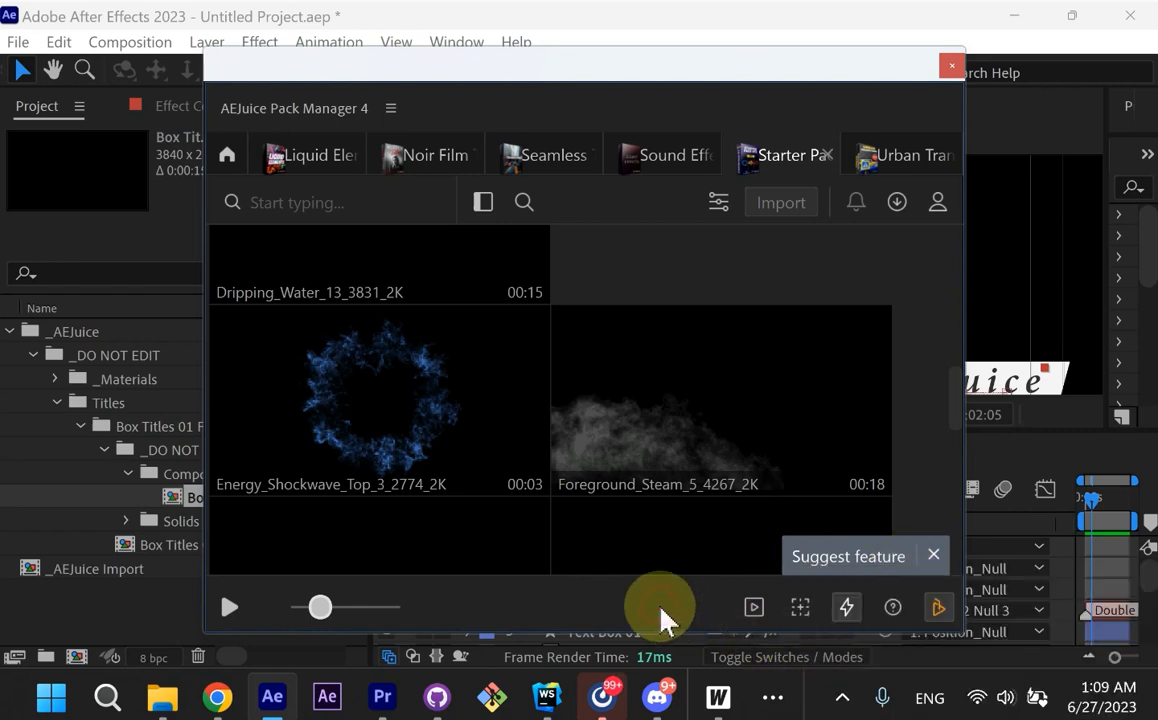
text(titles)
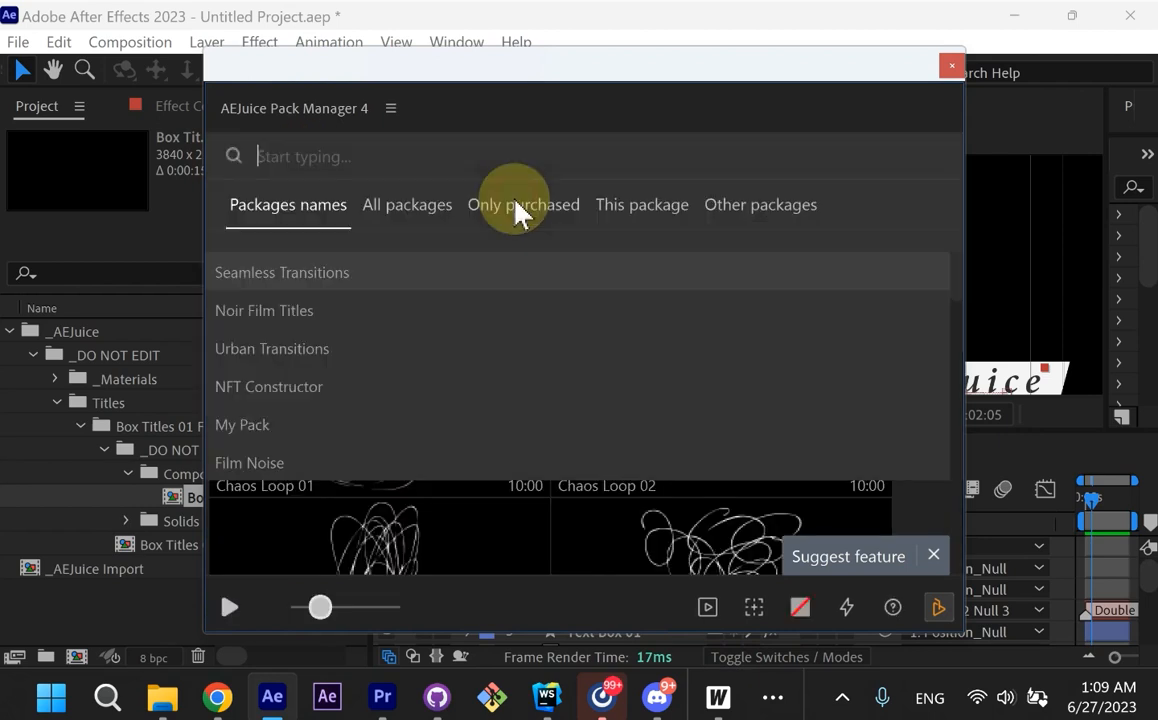
click(406, 204)
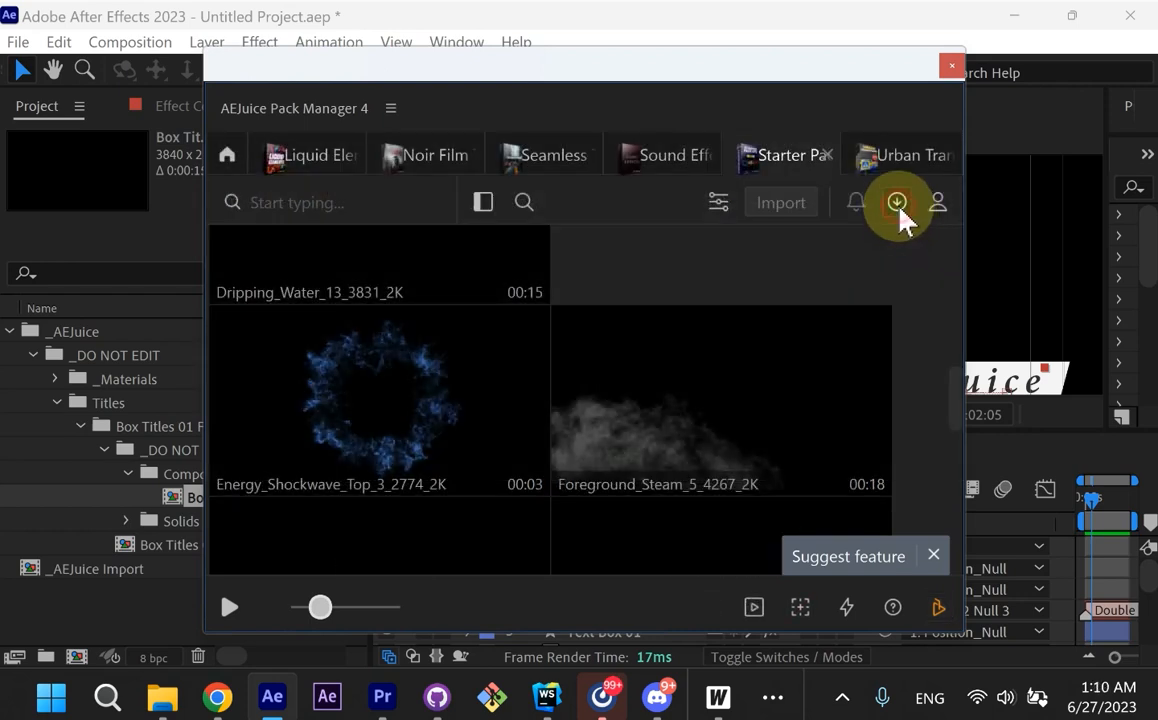
Step: Show the download manager's recent downloads and the download-all option, scrolling the list
click(896, 202)
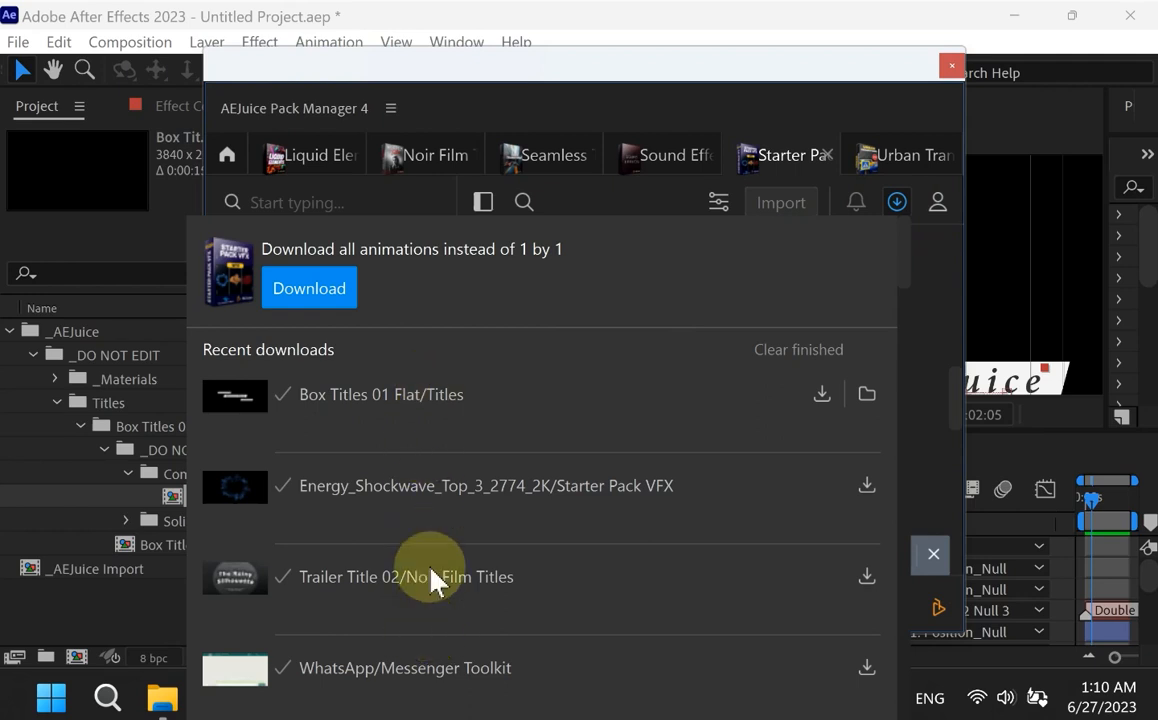
scroll(down, 3)
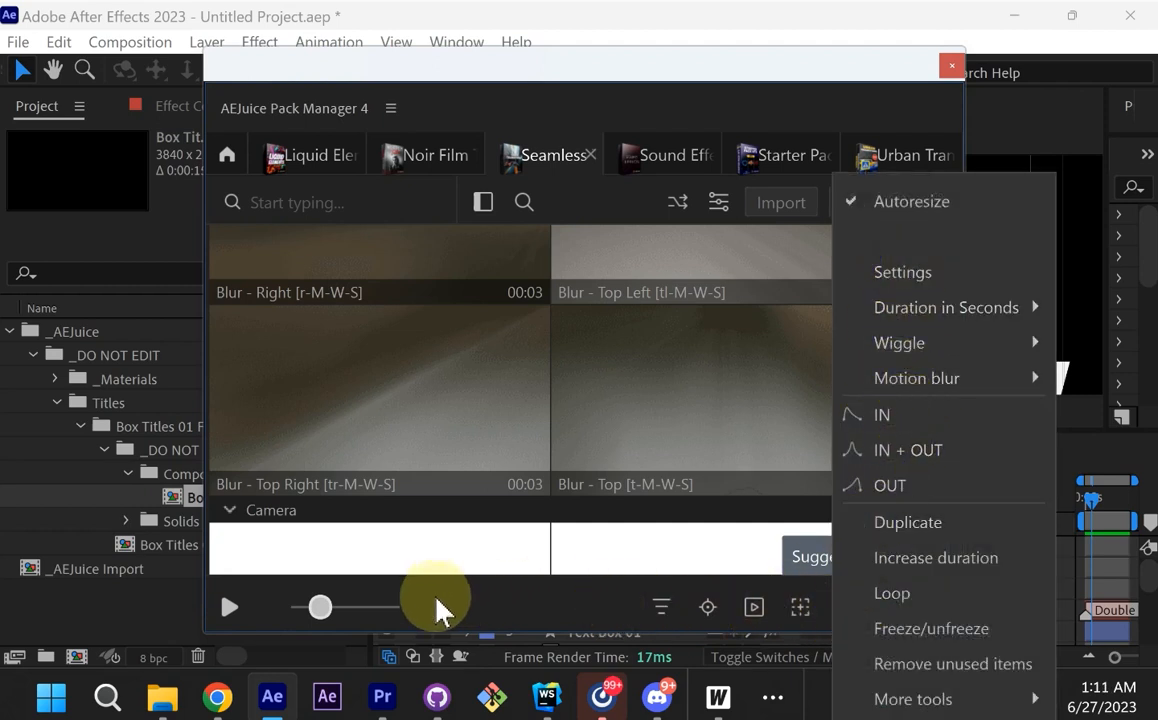
mouse_move(404, 604)
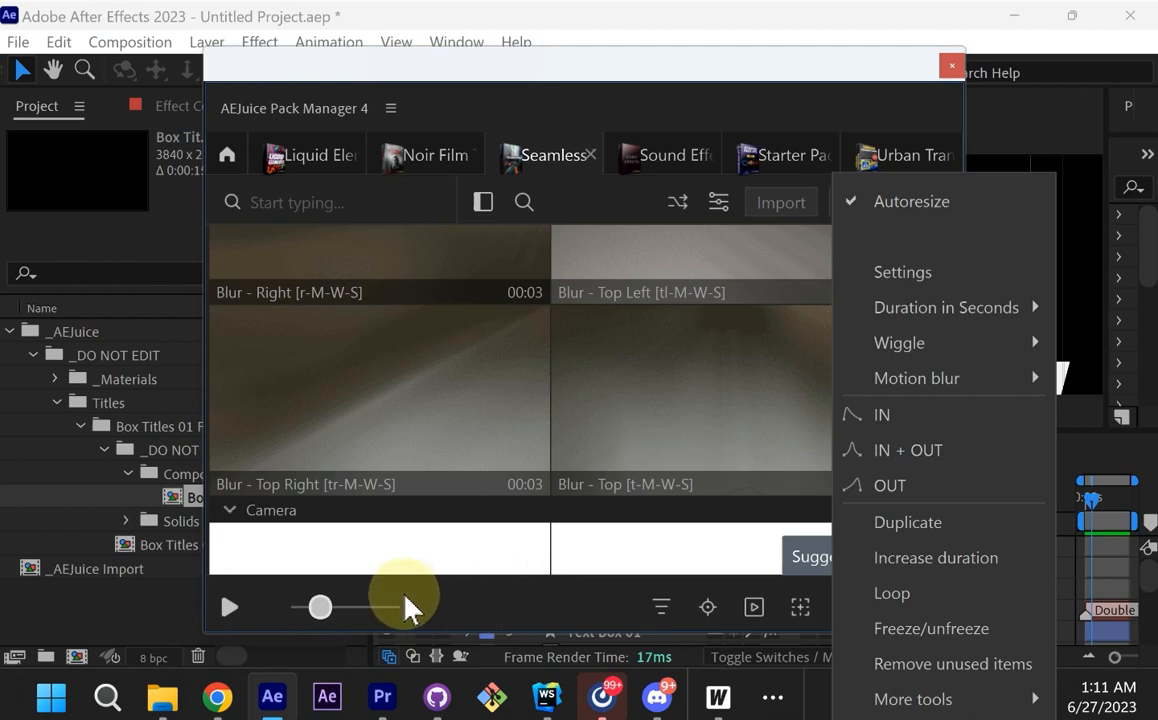
Step: Reveal the filter panel with render speed, direction, rotation and zoom choices
click(660, 608)
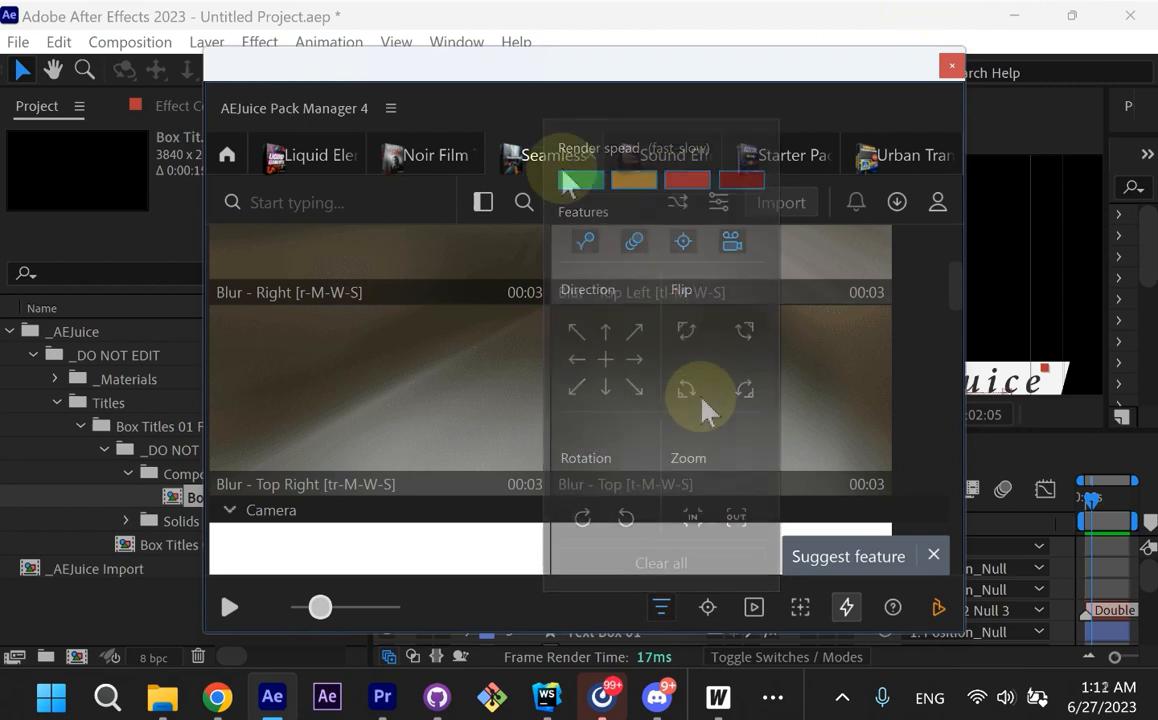
Step: Dismiss the filters and switch to the Chaos Loop animations pack
click(544, 156)
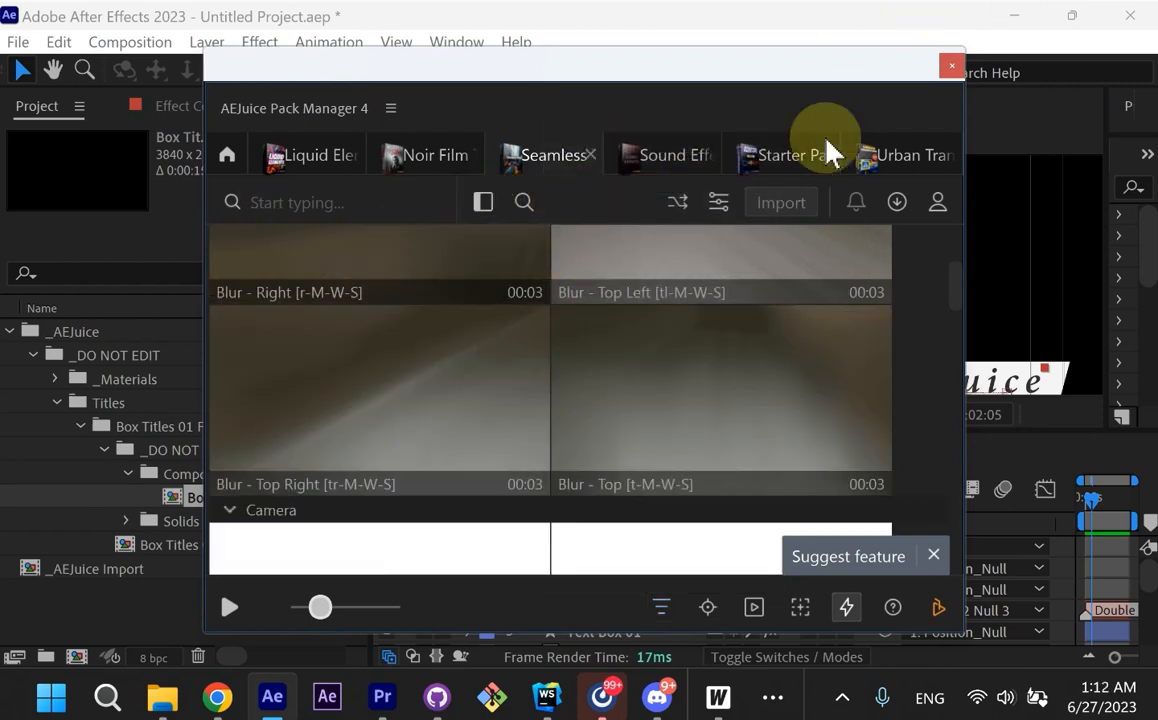
click(310, 156)
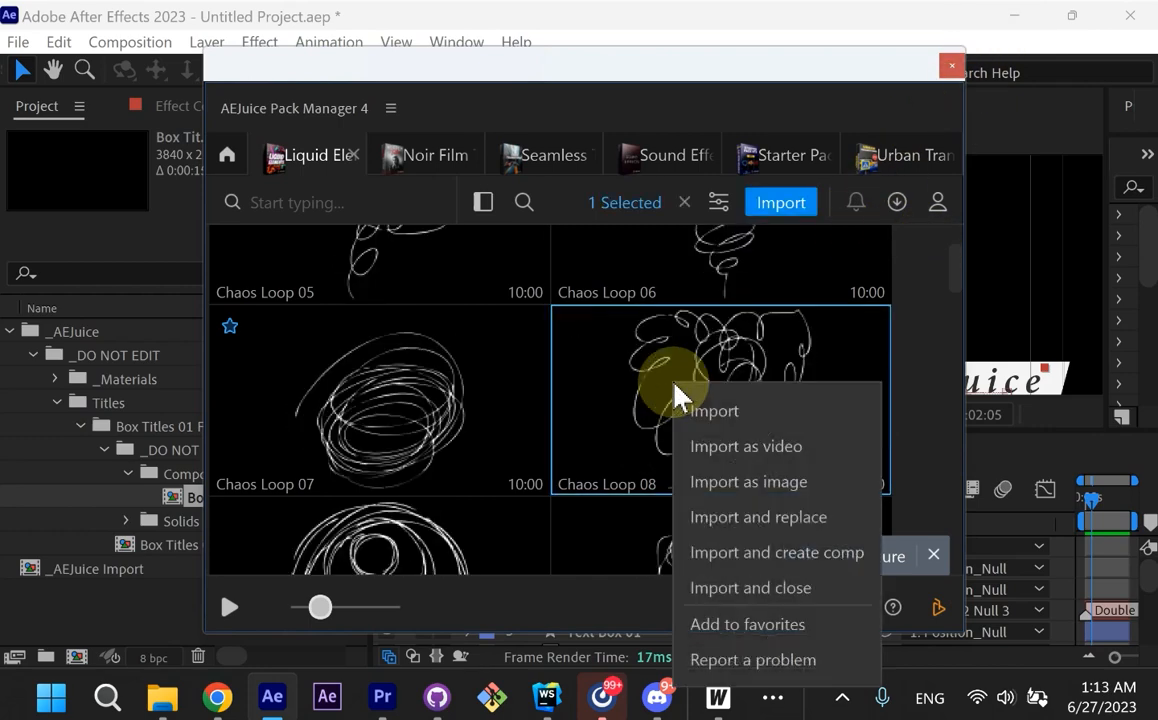
mouse_move(790, 500)
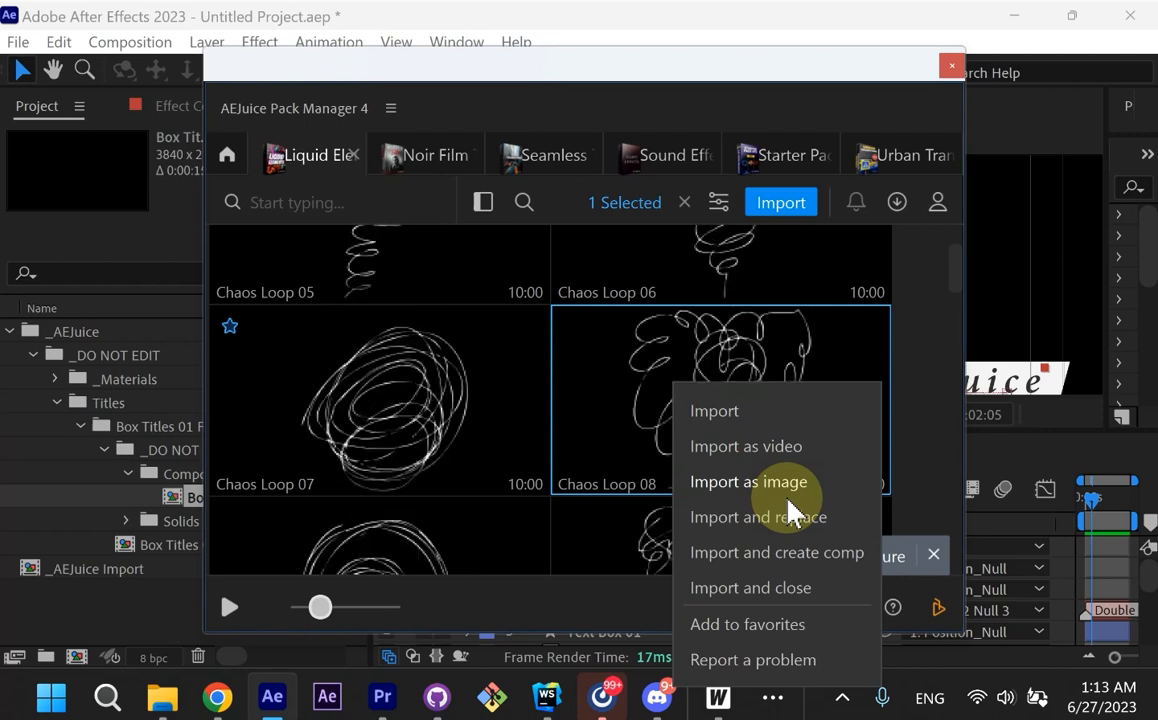